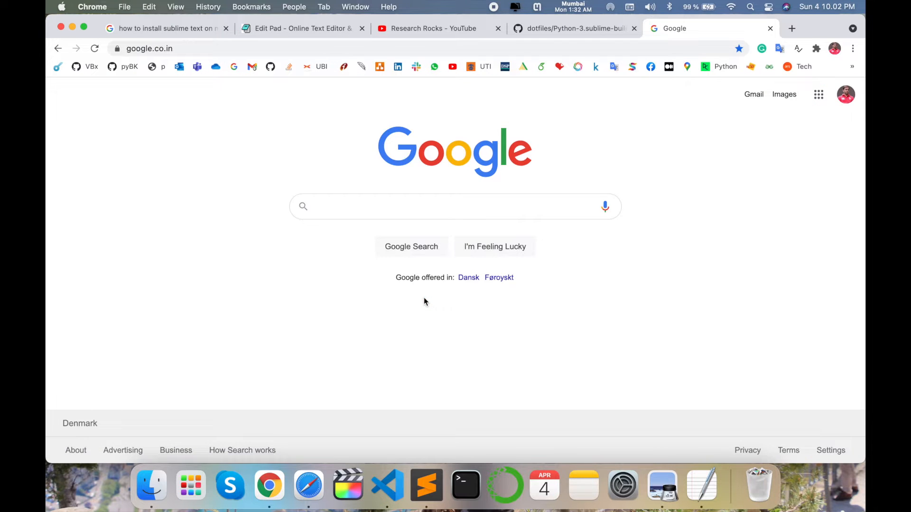
Search Google for 'sublime text' and open the official sublimetext.com website.
text(s)
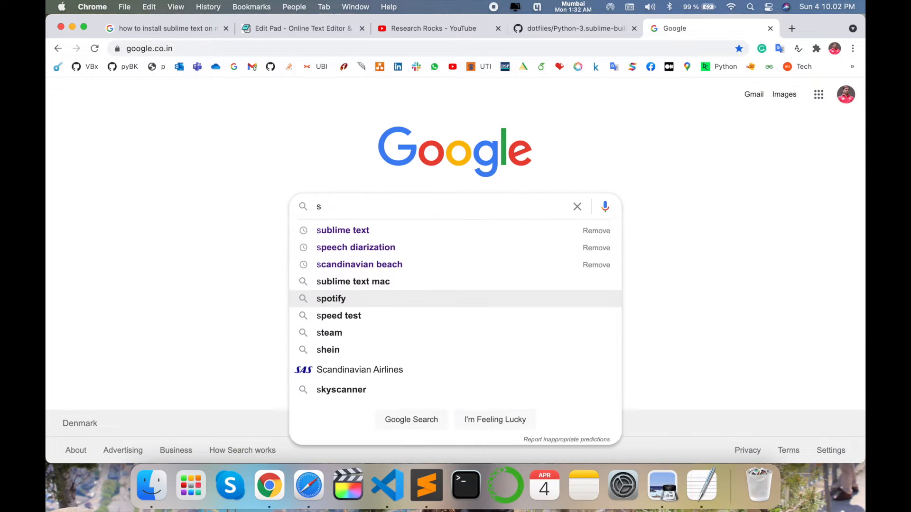
click(342, 230)
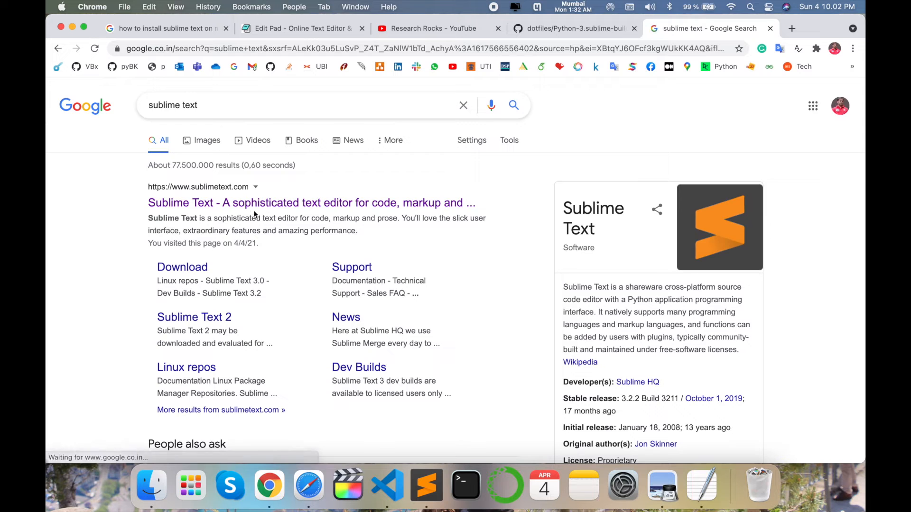
click(311, 202)
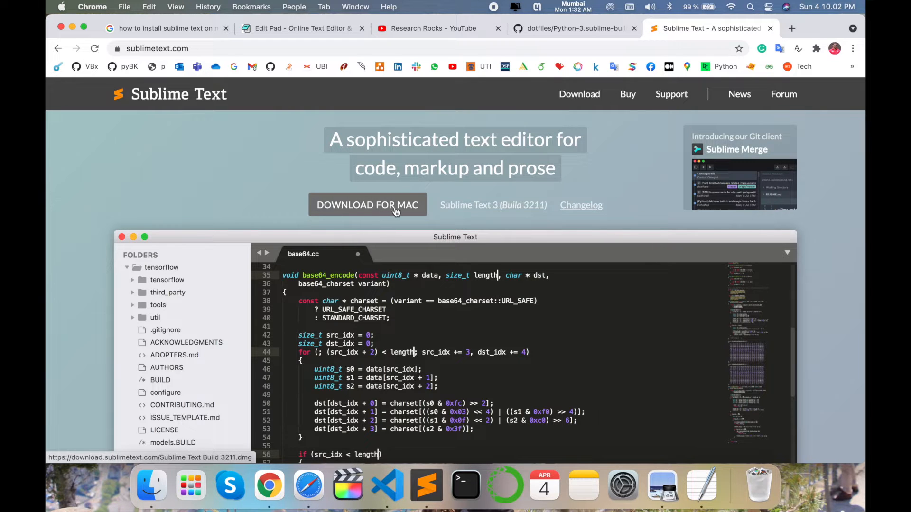
scroll(down, 3)
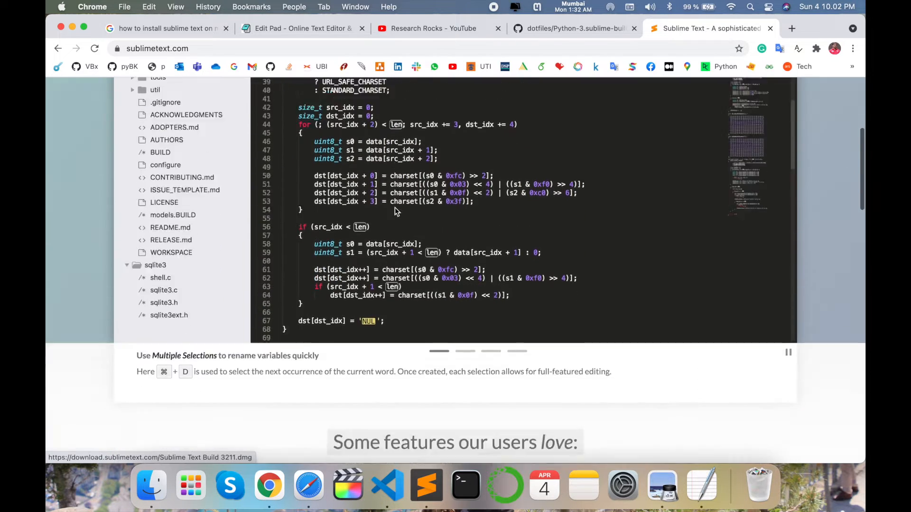
scroll(up, 3)
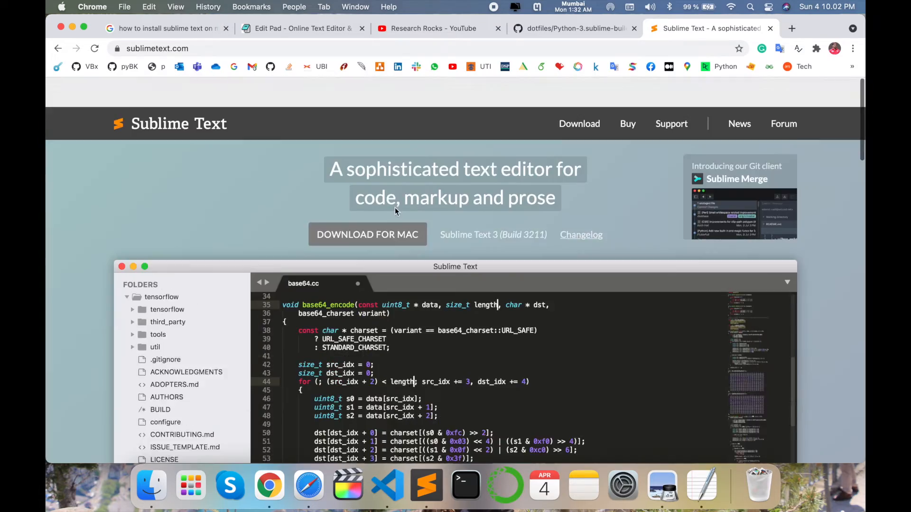
click(367, 234)
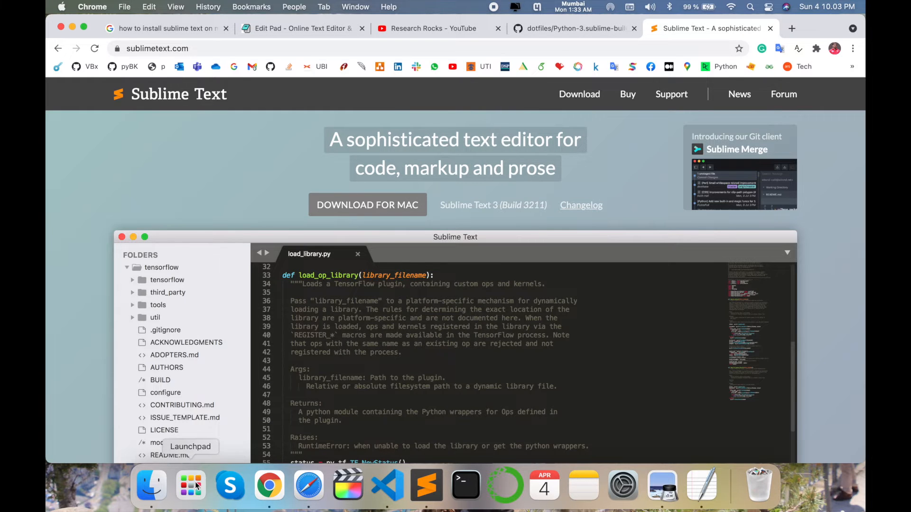
Launch Sublime Text from Launchpad, enlarge its window, and type 'HI' into a new file.
click(190, 485)
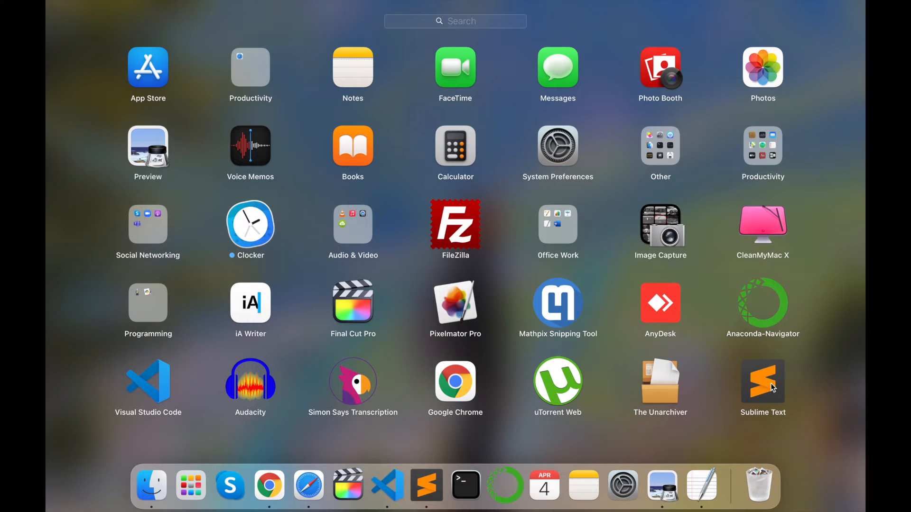
click(762, 381)
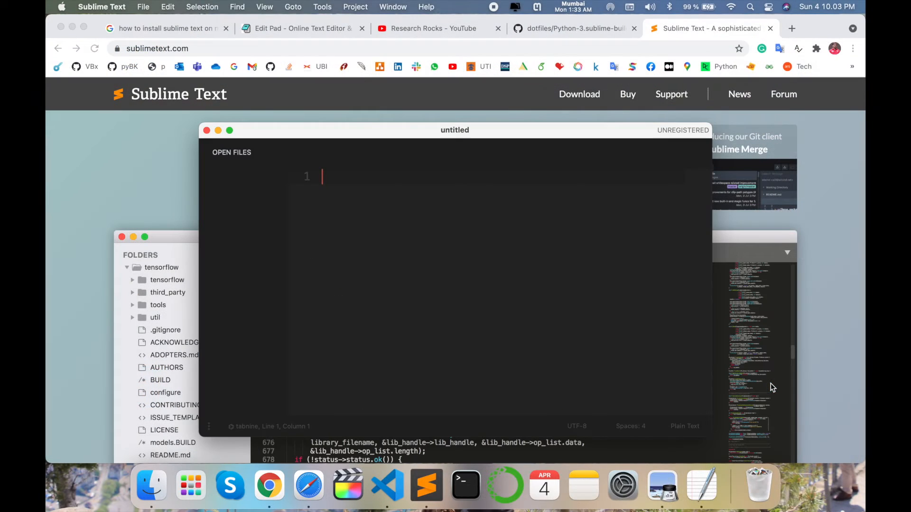
drag(454, 129, 360, 68)
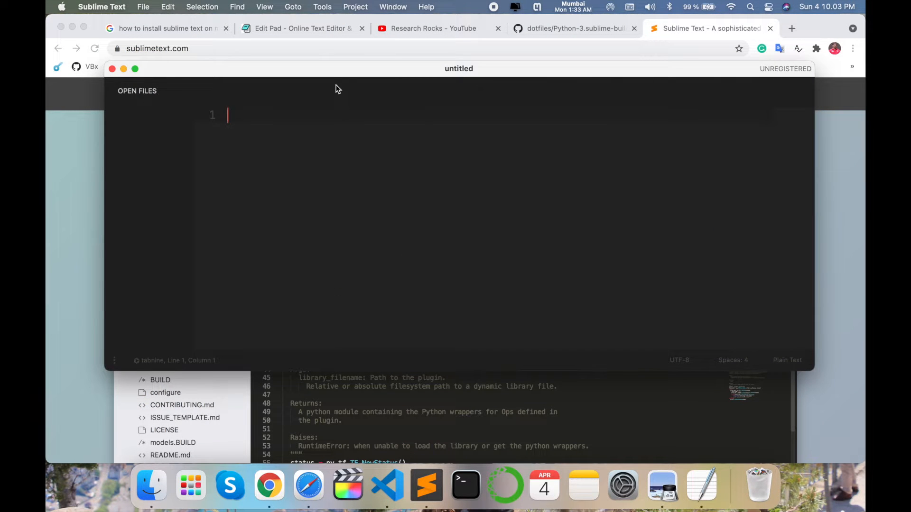
text(HI)
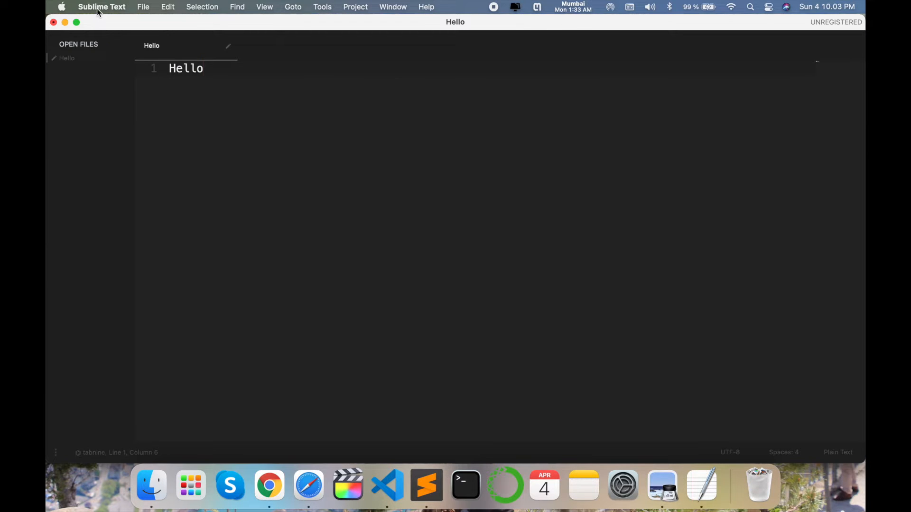
Open the settings files, check the font_size value of 20, then close them.
click(102, 6)
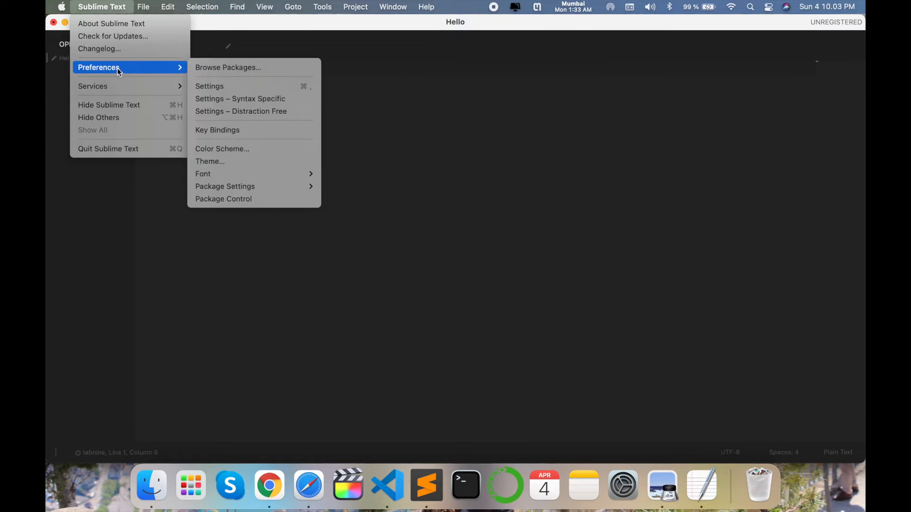
click(209, 86)
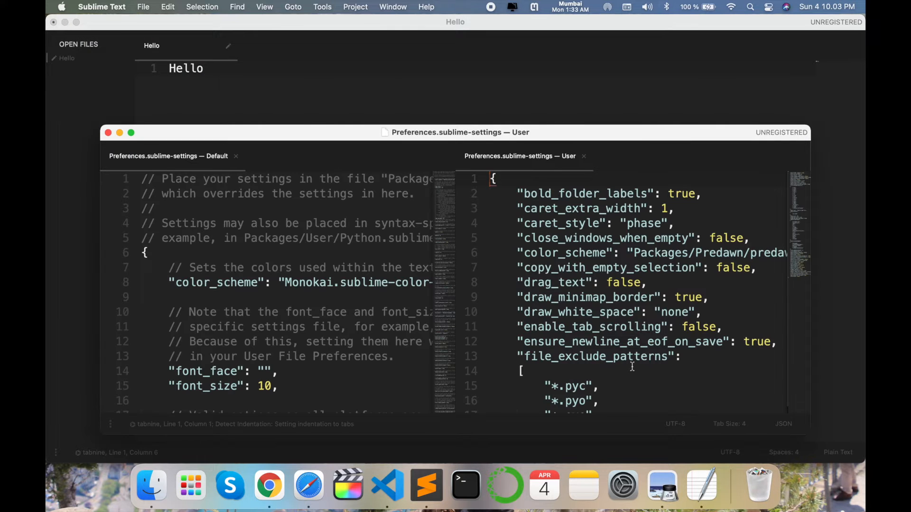
scroll(down, 3)
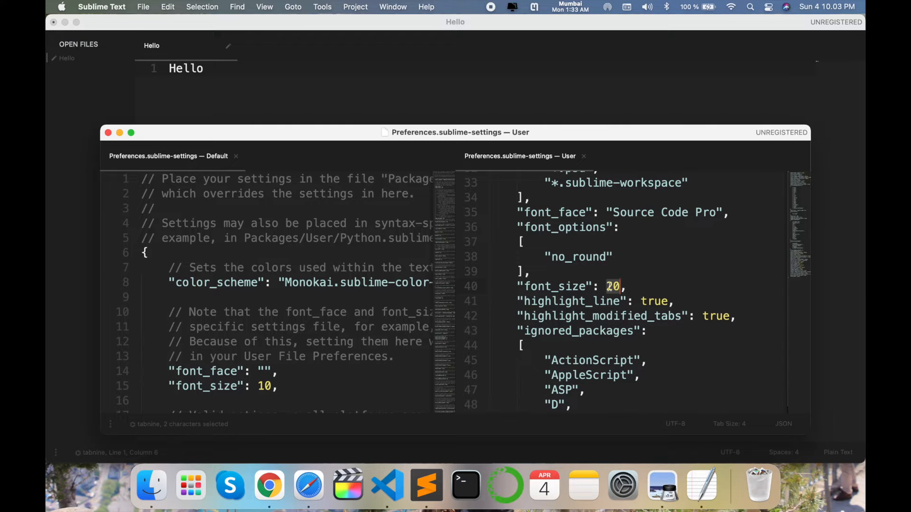
click(606, 286)
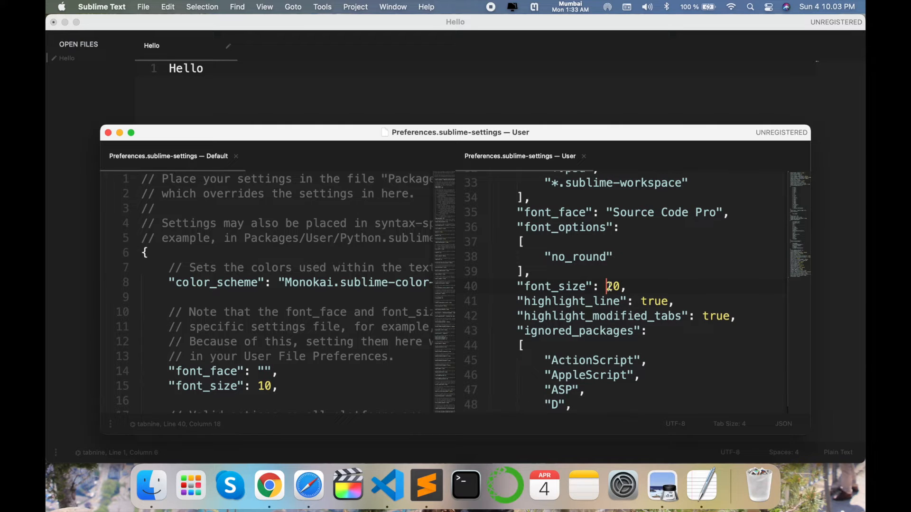
click(108, 132)
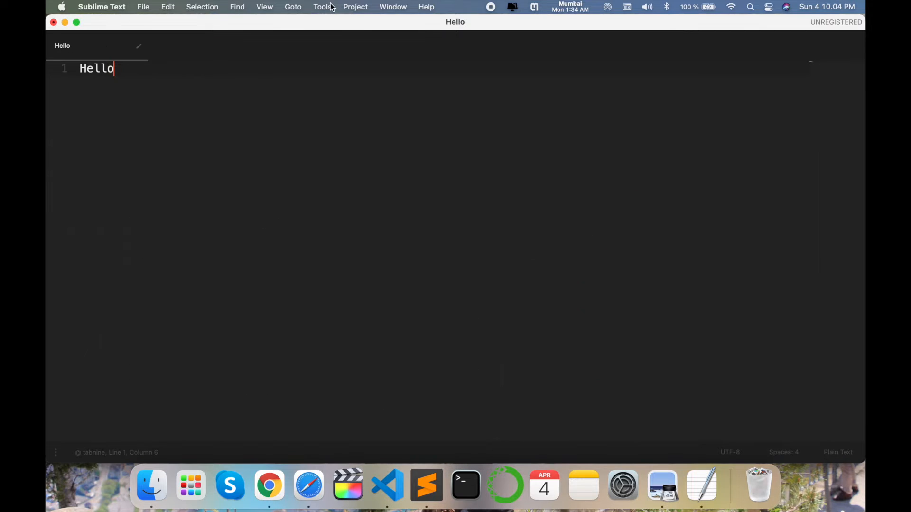
click(102, 6)
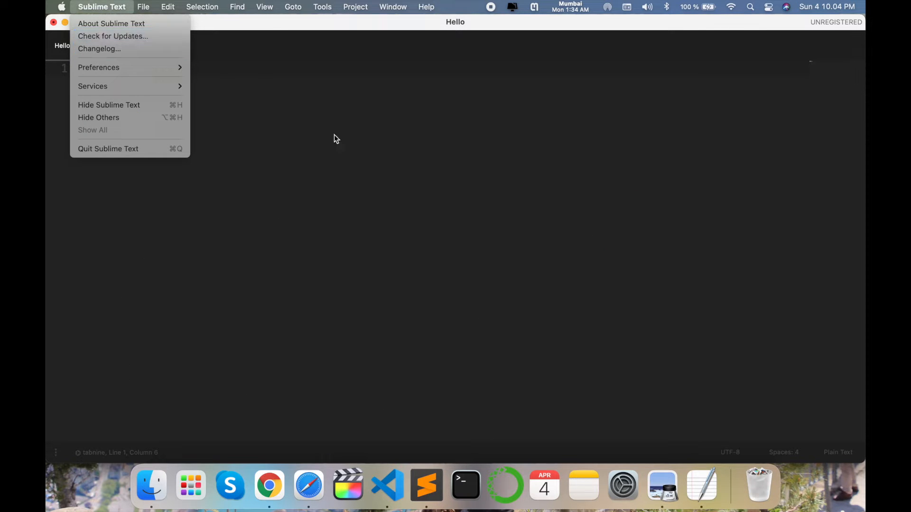
mouse_move(134, 67)
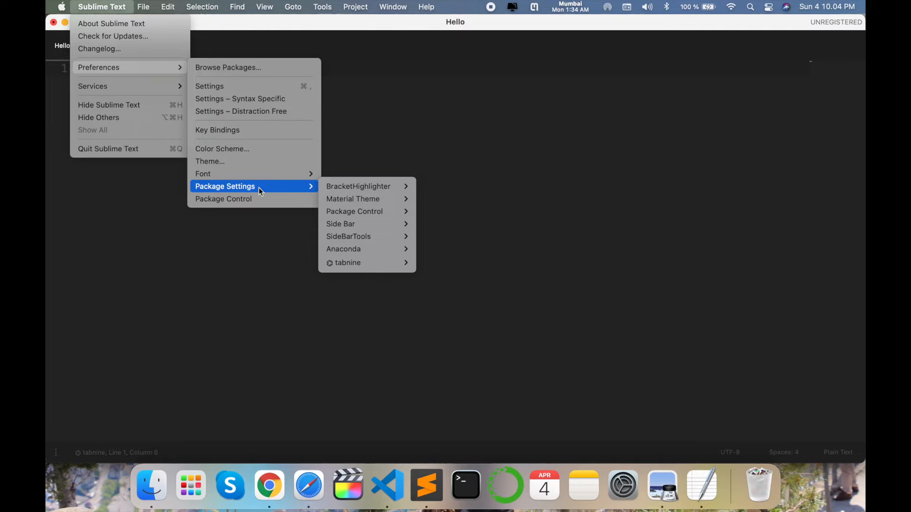
mouse_move(223, 199)
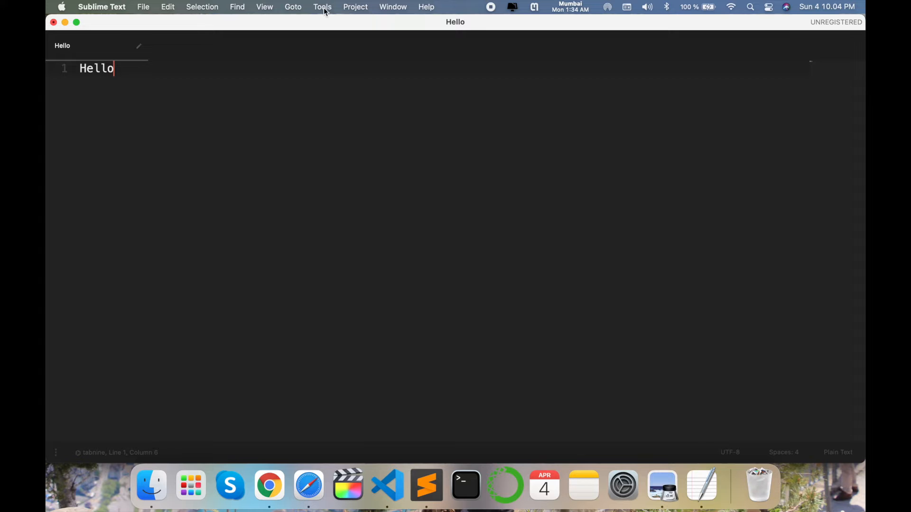
Open the Command Palette from Tools and filter it with 'inst' for Install Package.
click(322, 6)
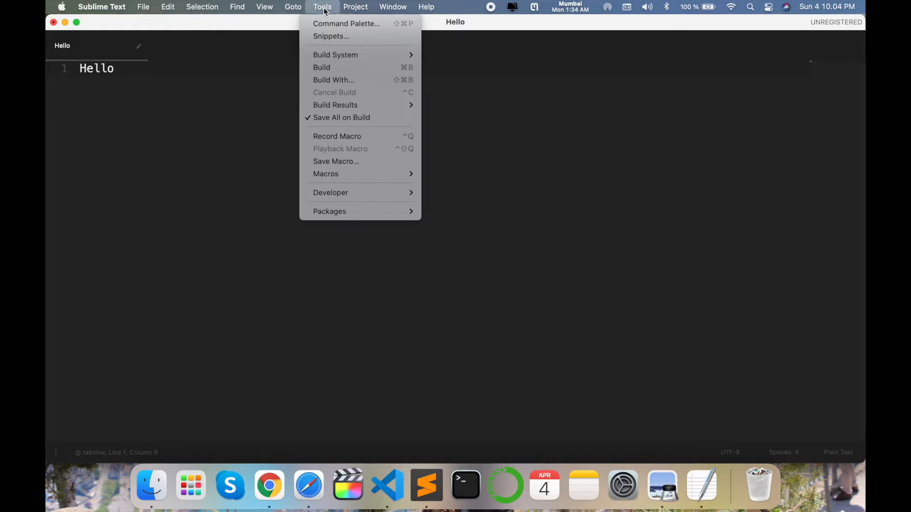
click(346, 23)
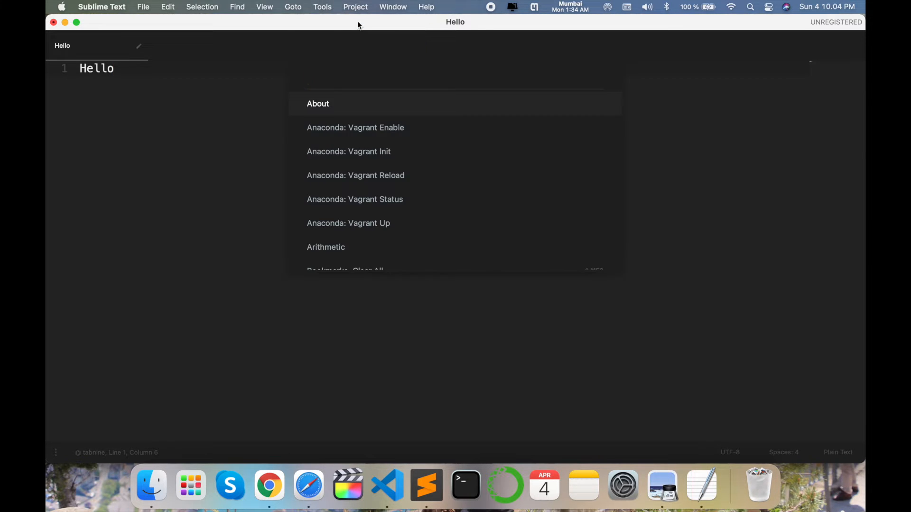
text(inst)
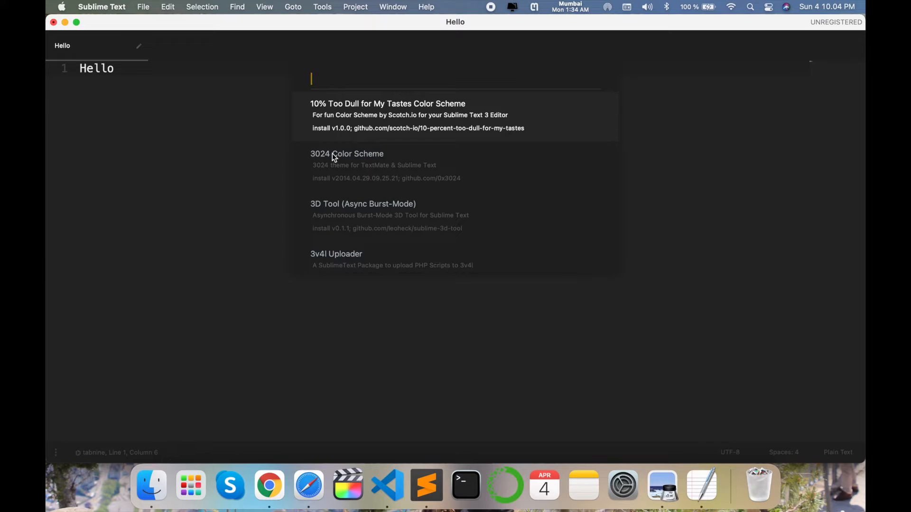
mouse_move(264, 139)
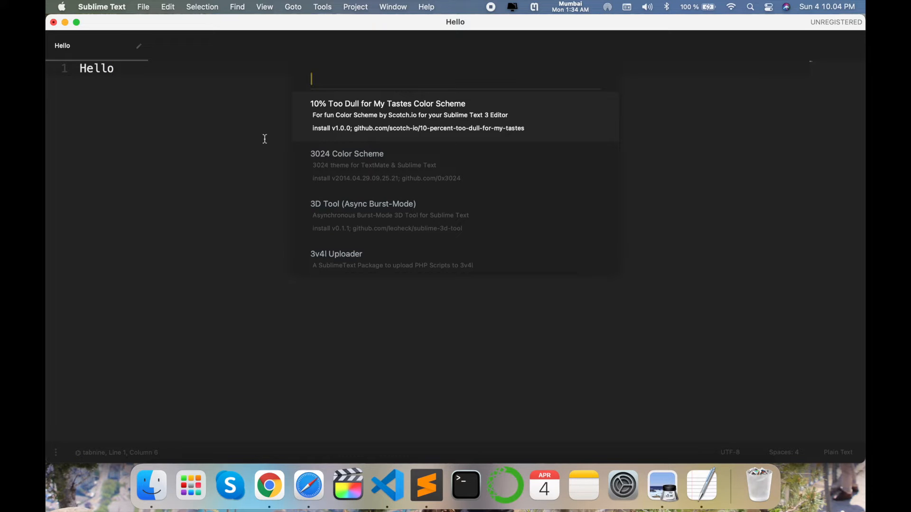
Preview the installed color schemes from Preferences, then reopen Preferences to browse themes.
click(101, 6)
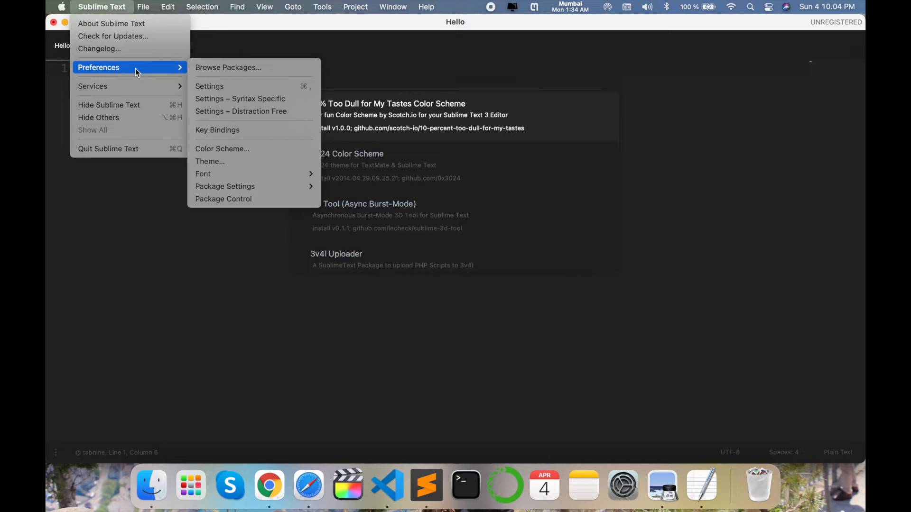
mouse_move(93, 6)
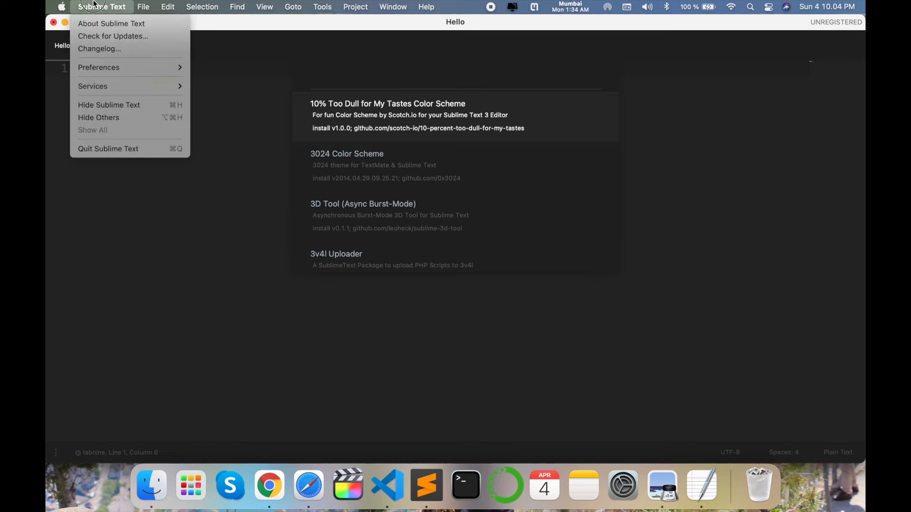
mouse_move(98, 67)
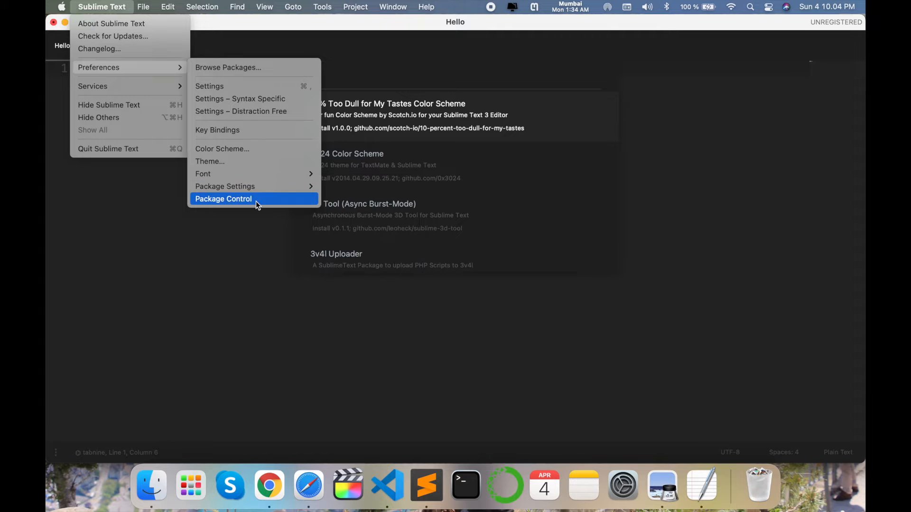
mouse_move(225, 186)
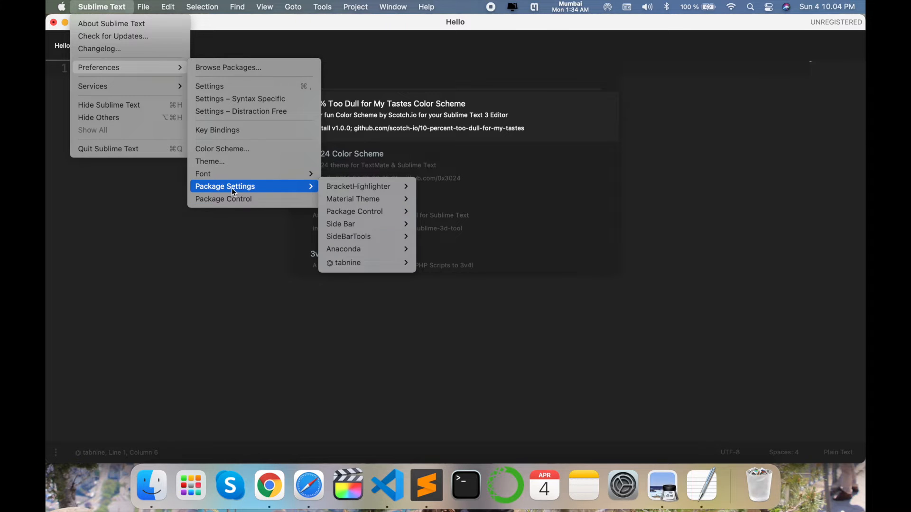
click(53, 22)
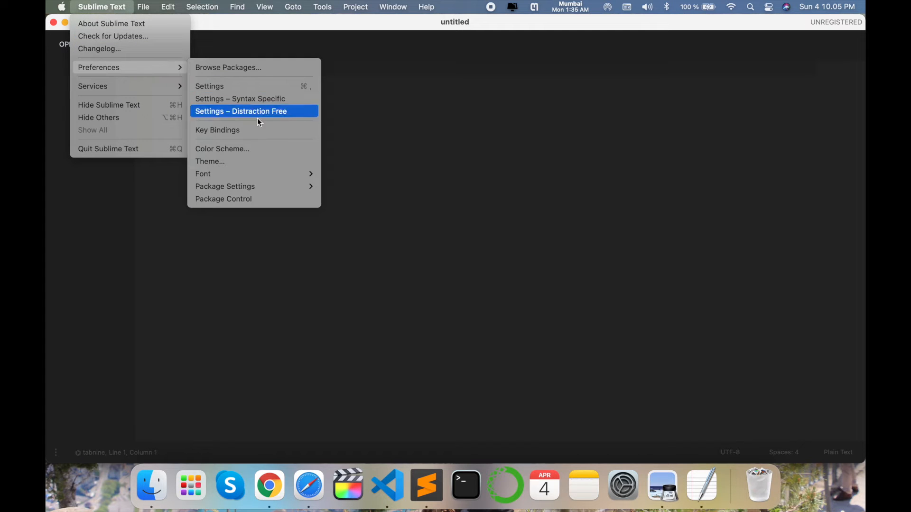
click(222, 149)
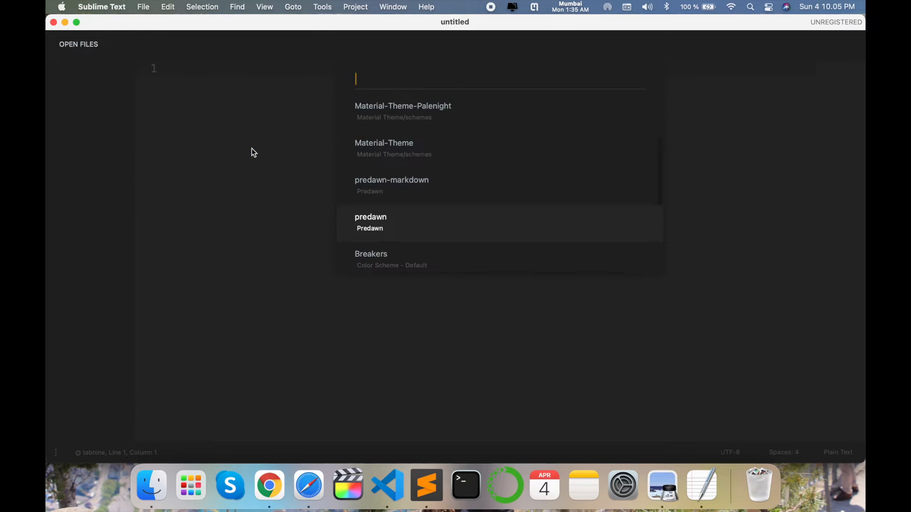
mouse_move(386, 237)
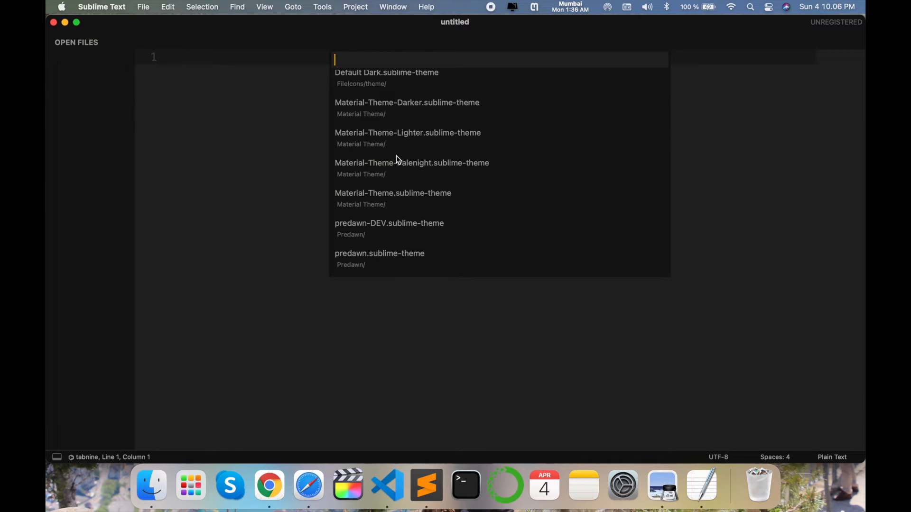
click(101, 6)
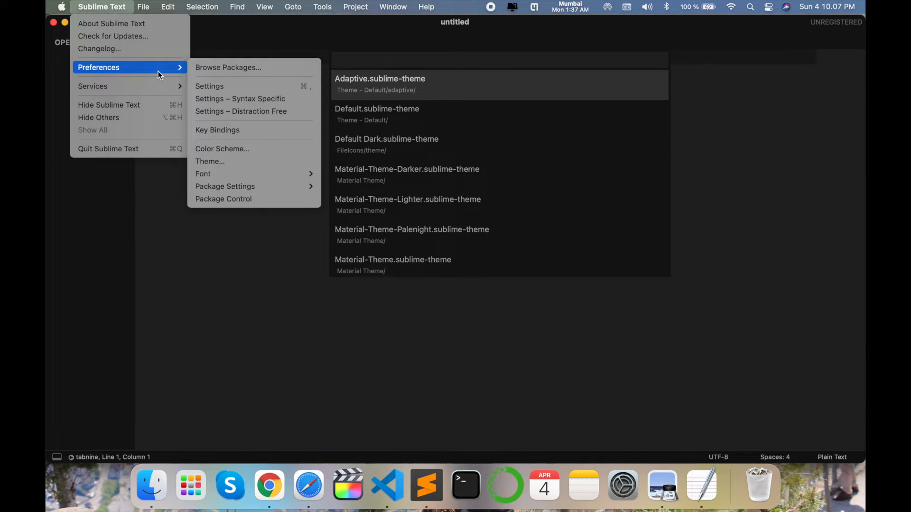
Open Package Control: Install Package through the Command Palette by typing 'install'.
click(321, 6)
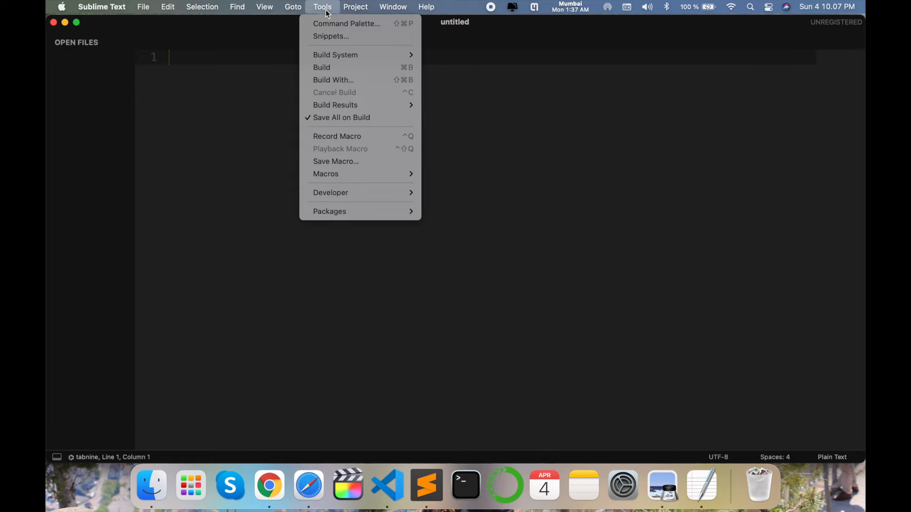
click(346, 24)
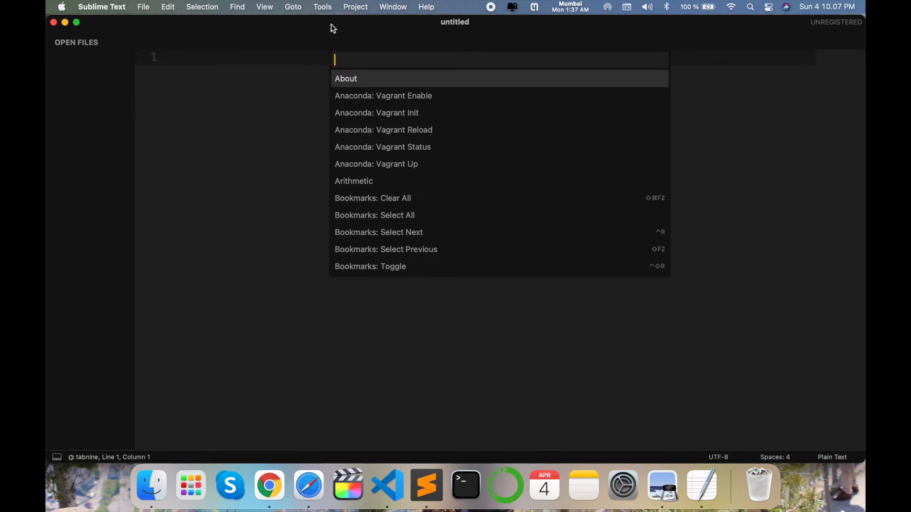
text(install)
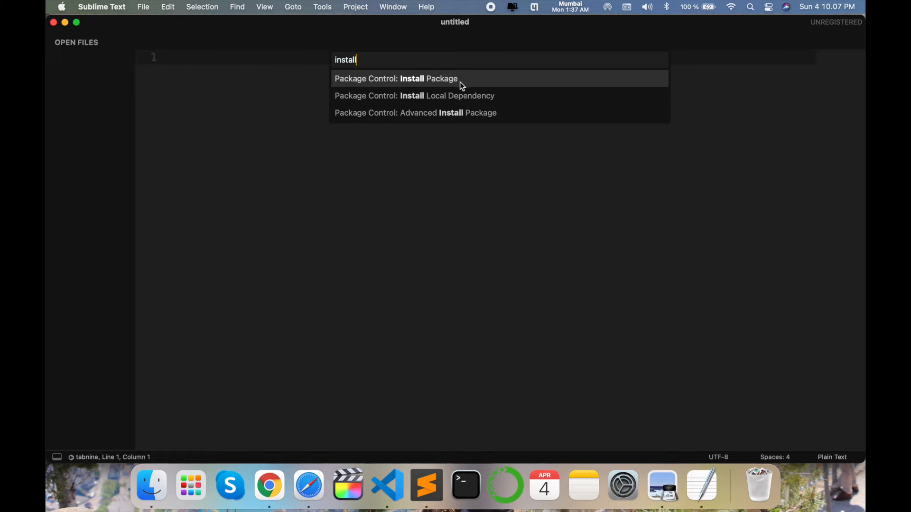
click(396, 78)
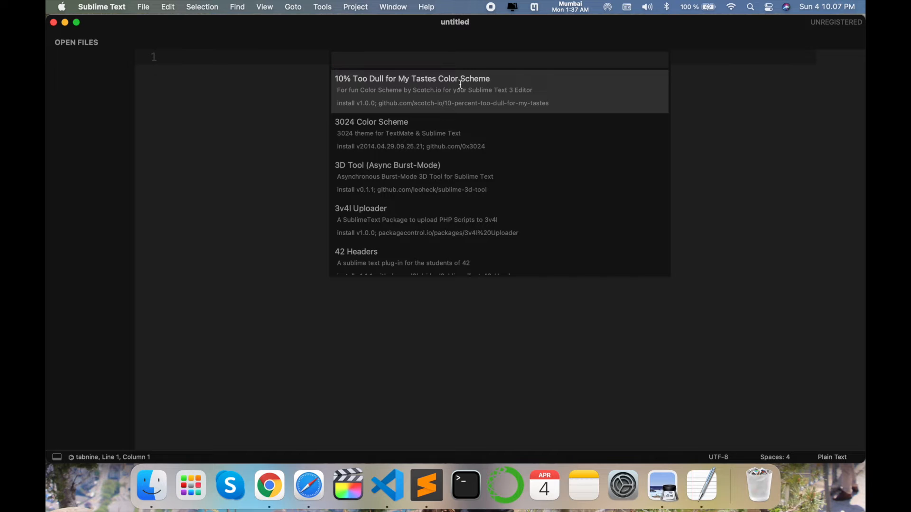
mouse_move(94, 199)
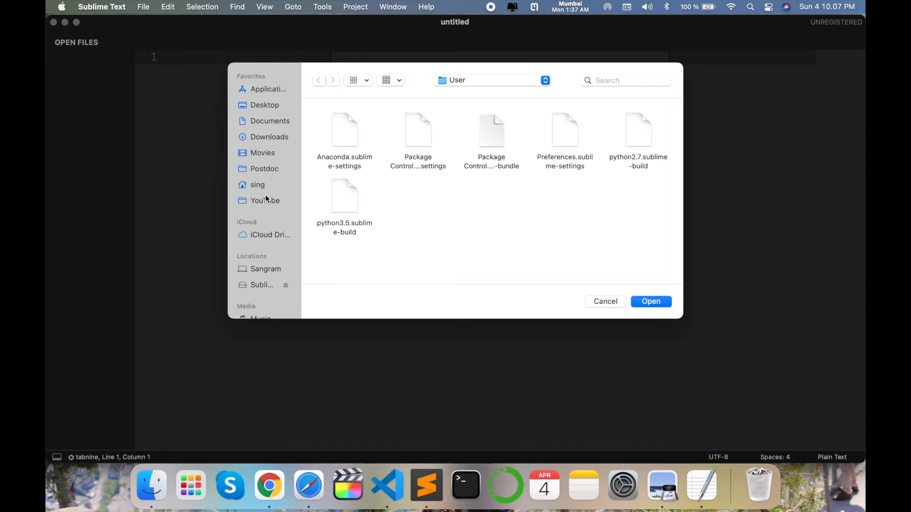
Open the VBx project folder and search installable packages for 'file'.
click(650, 302)
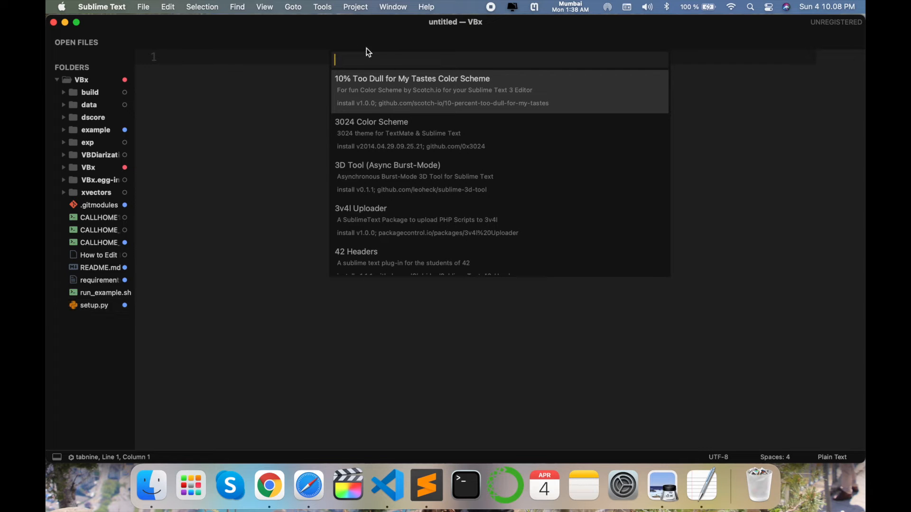
text(fileic)
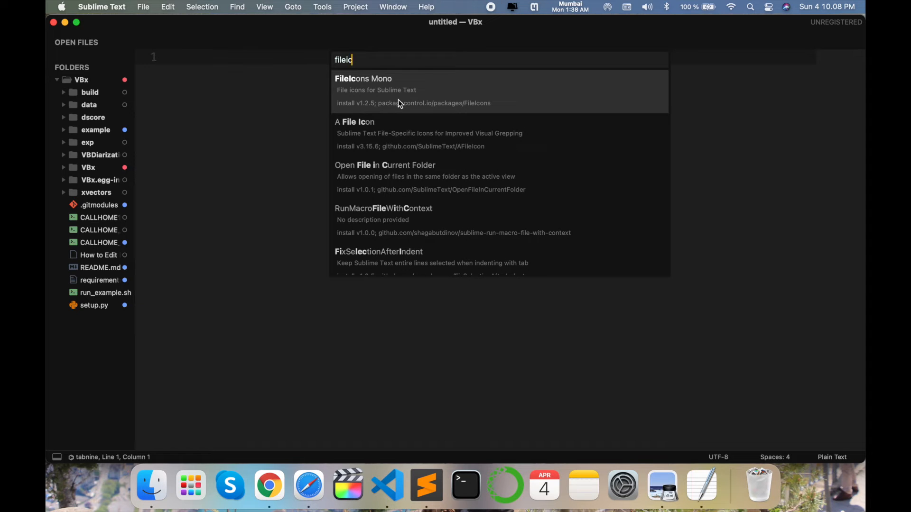
mouse_move(407, 133)
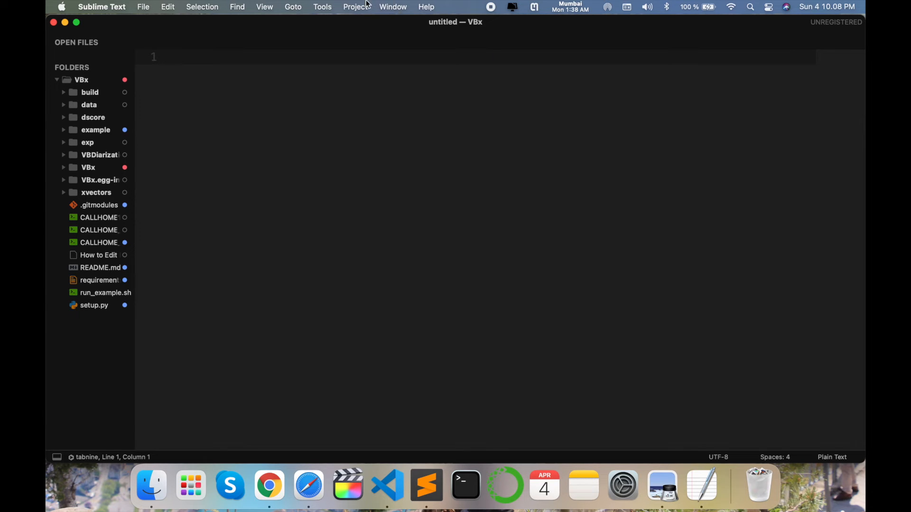
Search installable packages for 'tabnin', clear it, then search 'Ancona' for Anaconda.
click(322, 6)
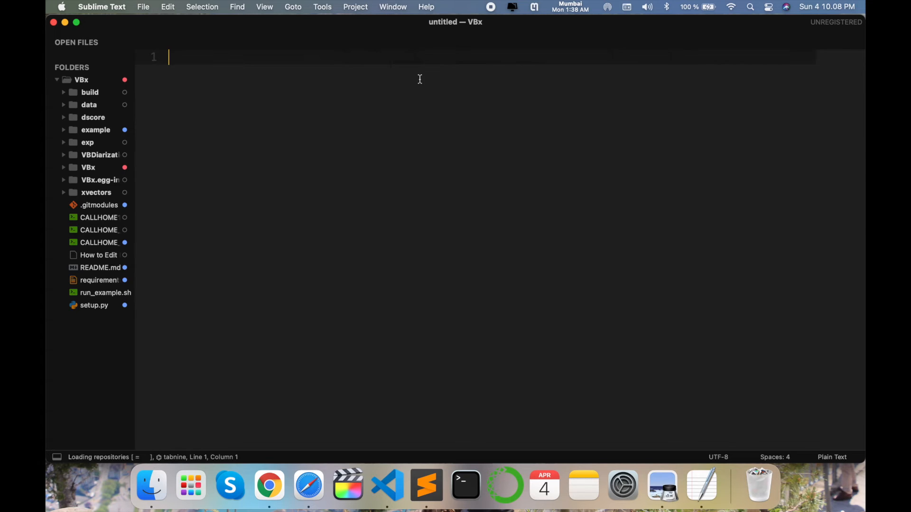
text(tabnin)
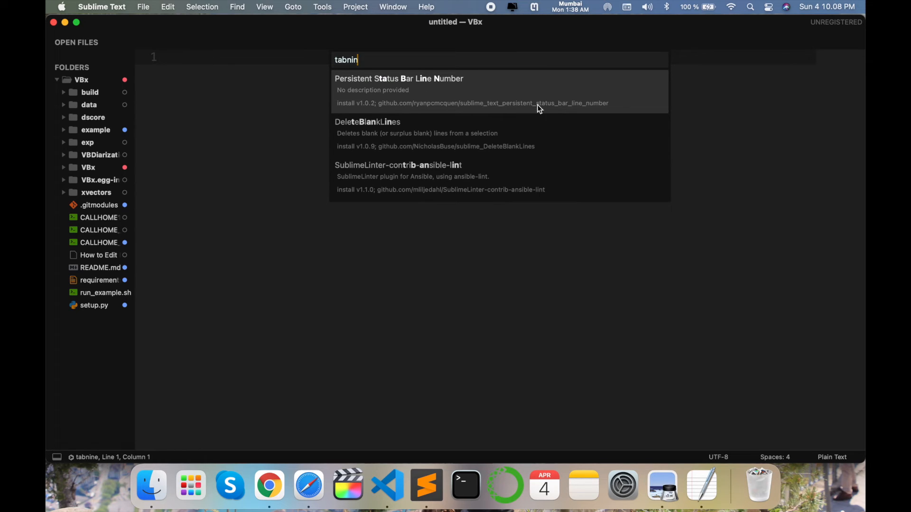
mouse_move(122, 490)
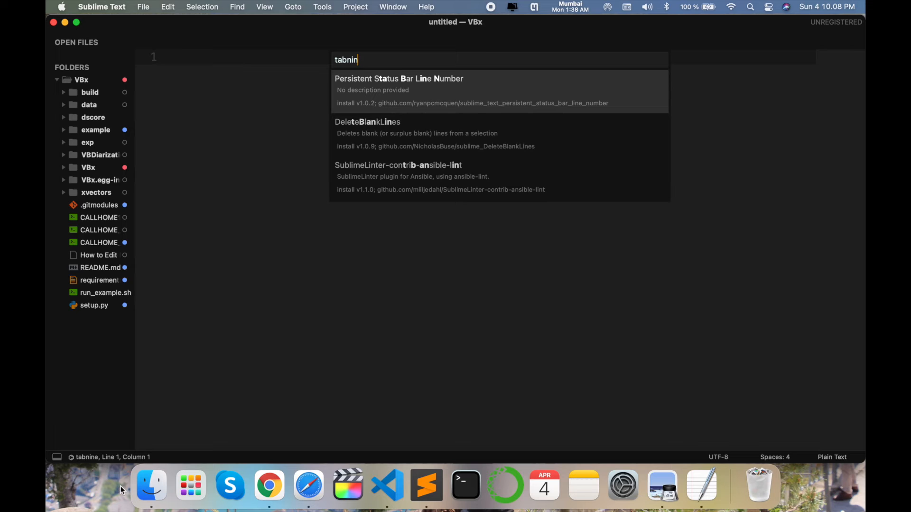
mouse_move(95, 463)
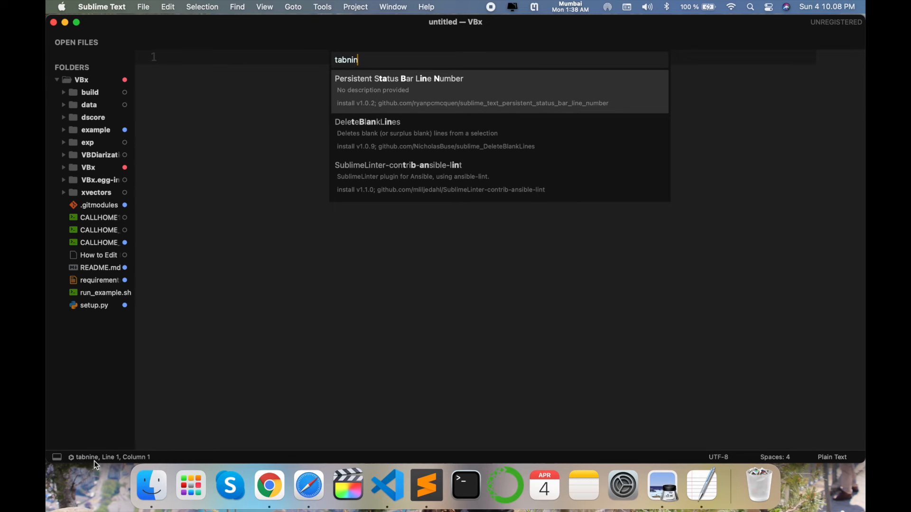
key(backspace)
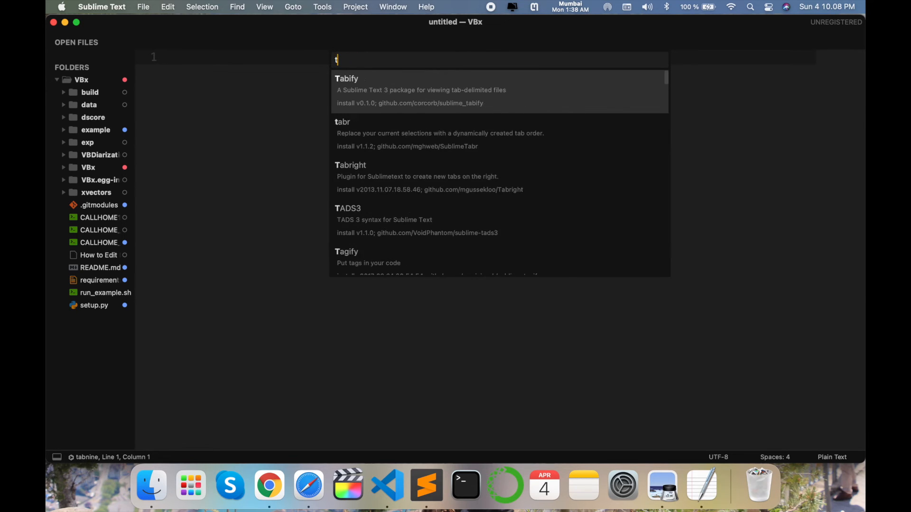
text(Ancona)
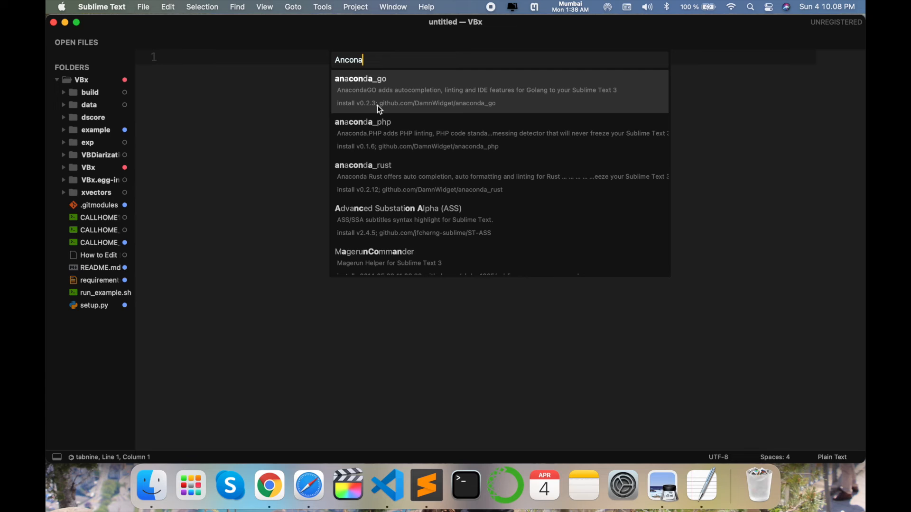
click(101, 6)
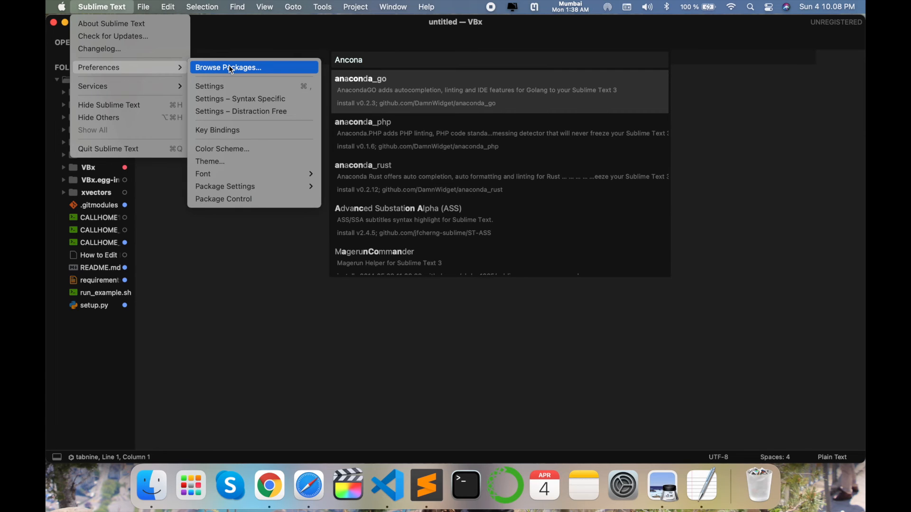
mouse_move(225, 186)
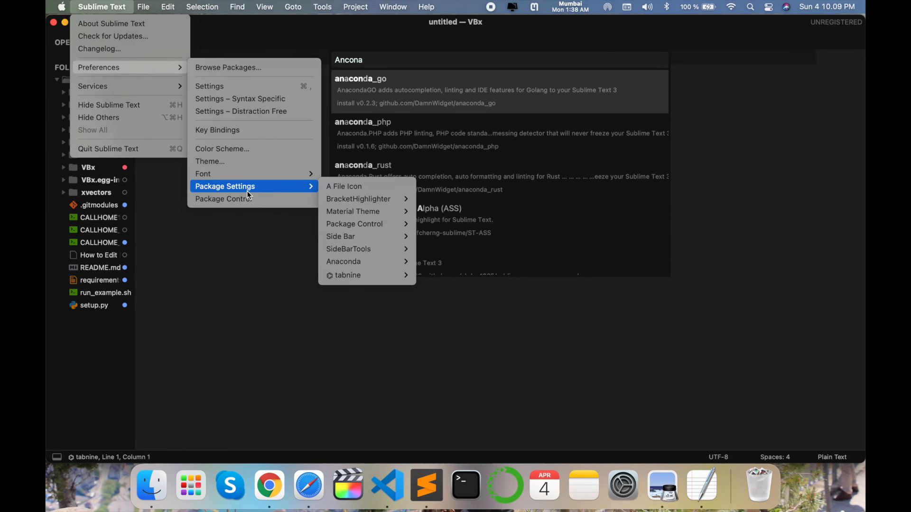
mouse_move(359, 199)
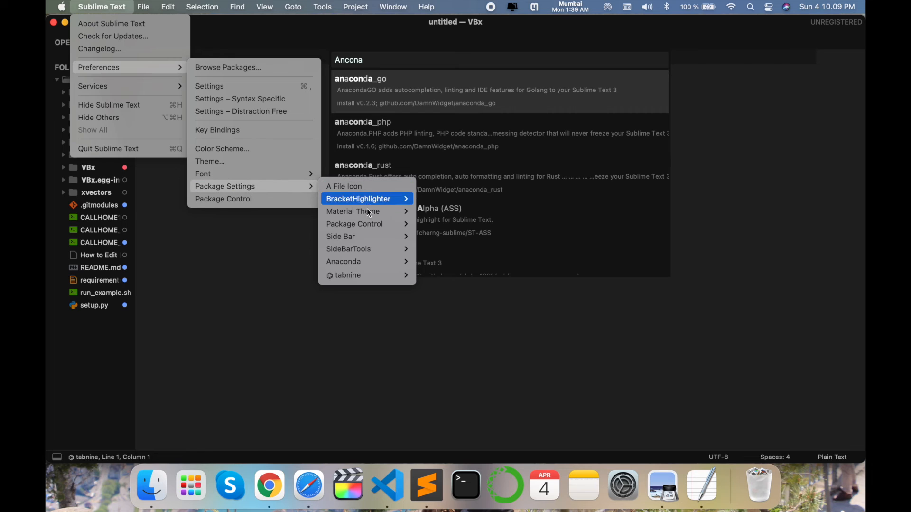
mouse_move(343, 261)
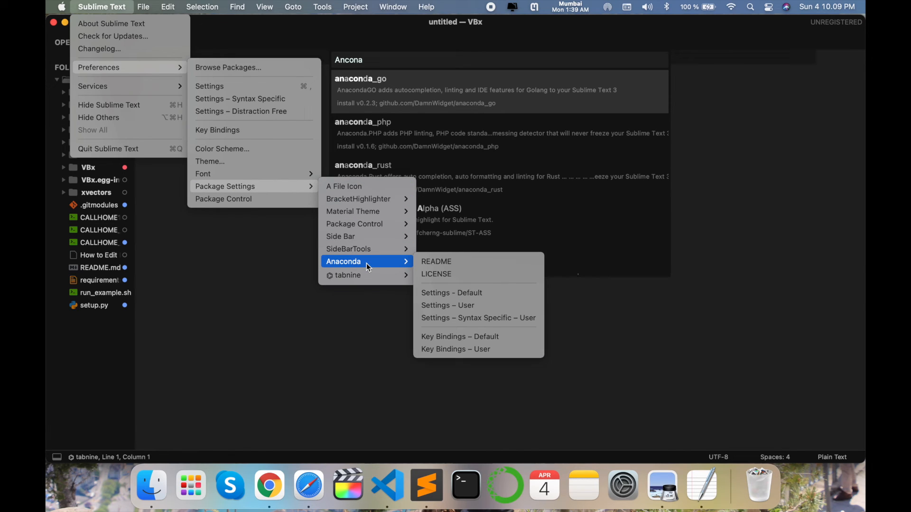
mouse_move(348, 248)
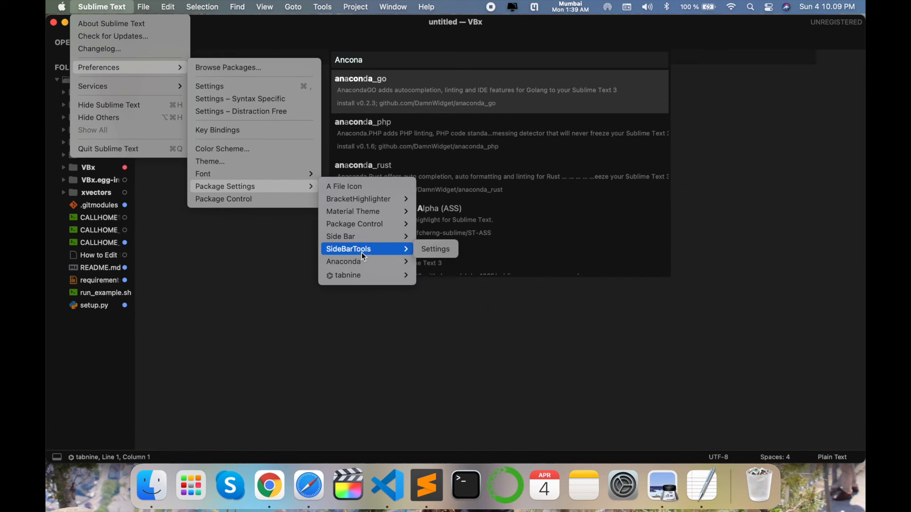
mouse_move(355, 223)
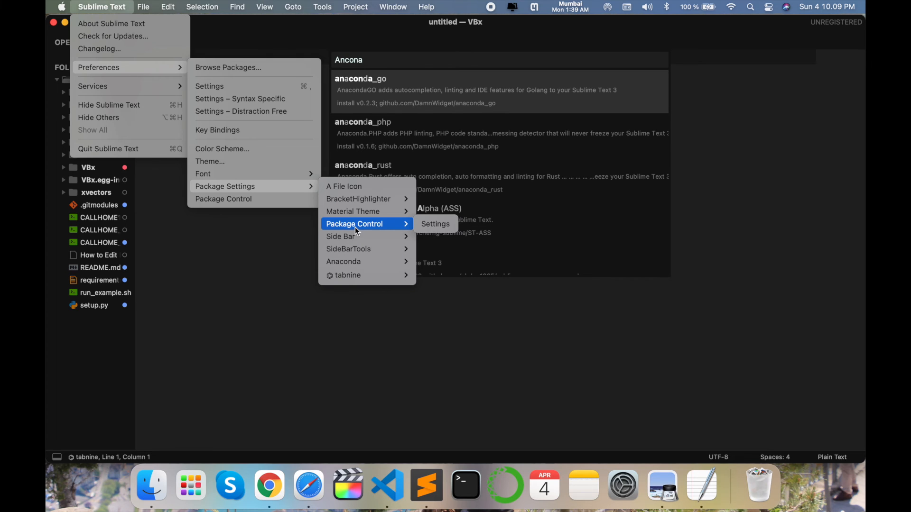
mouse_move(352, 211)
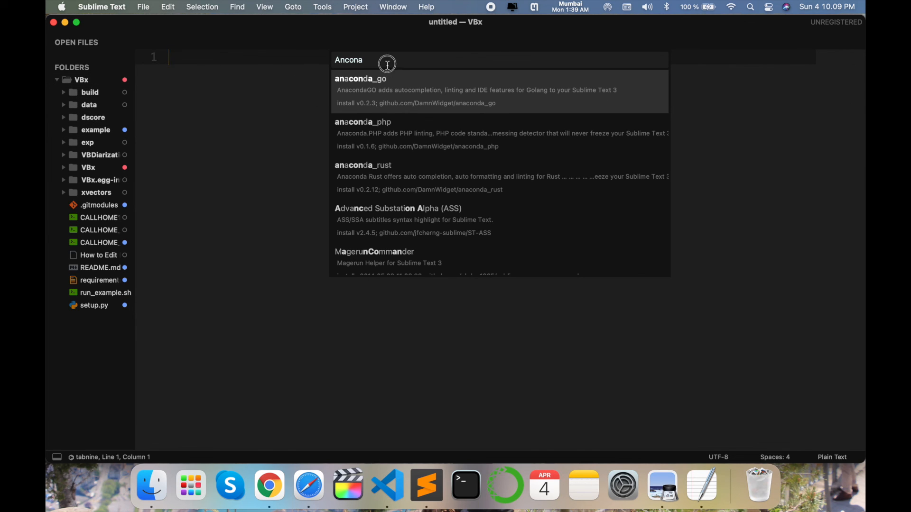
Filter the installable packages with 'side' to list sidebar add-ons.
text(side)
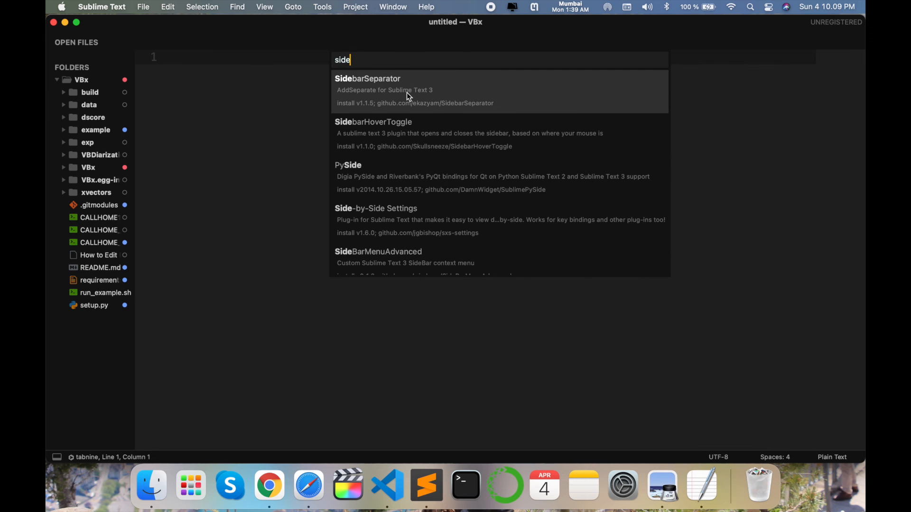
mouse_move(86, 179)
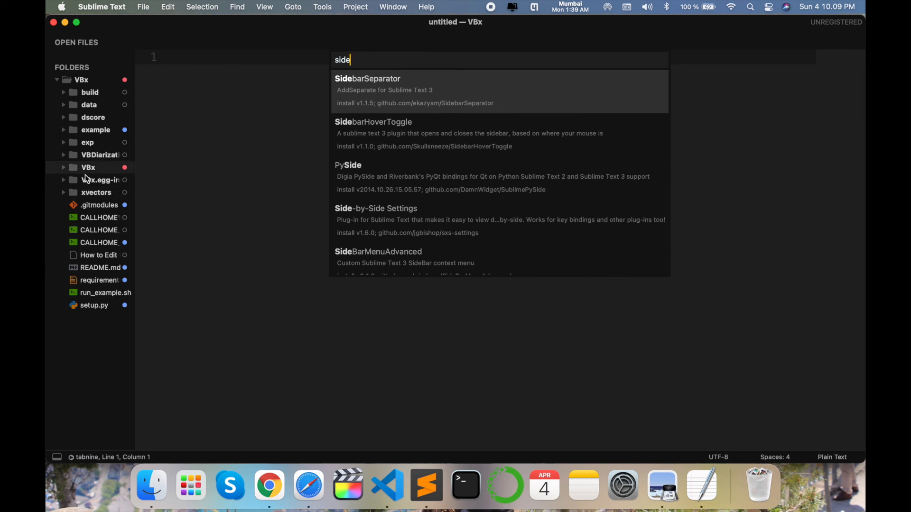